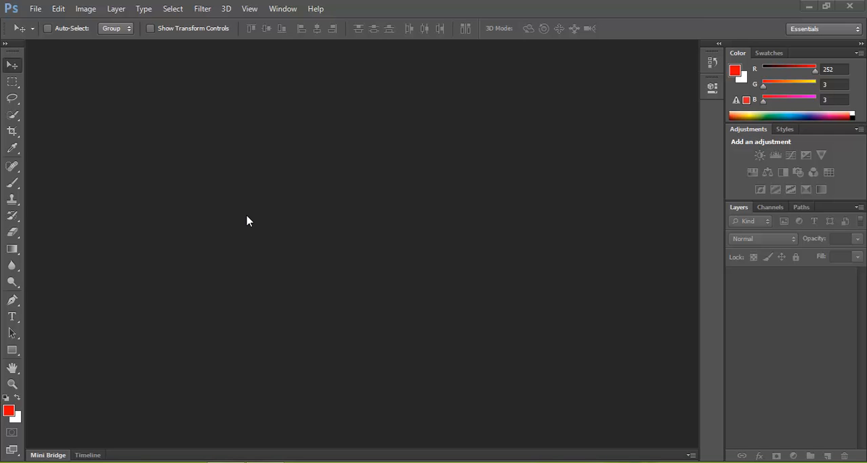
mouse_move(150, 116)
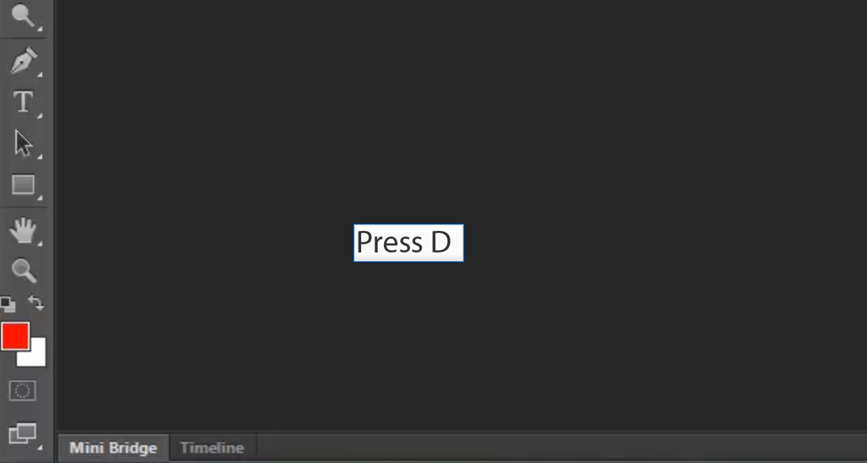
Reset the foreground and background colours to default black and white.
key(d)
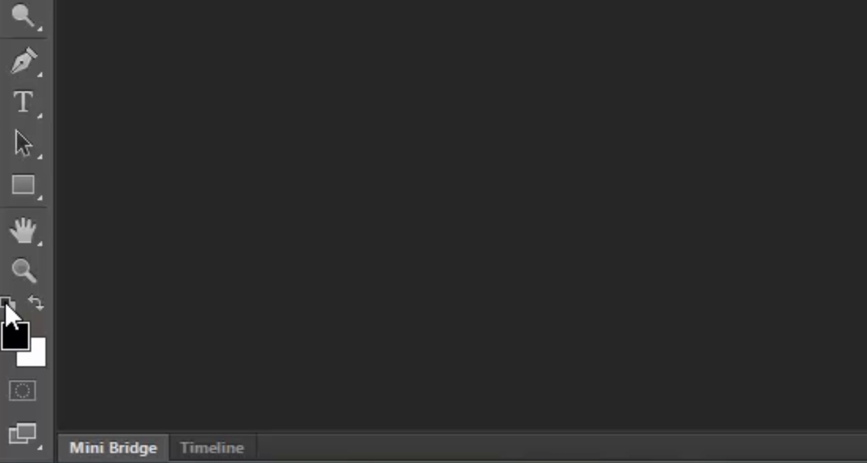
click(87, 21)
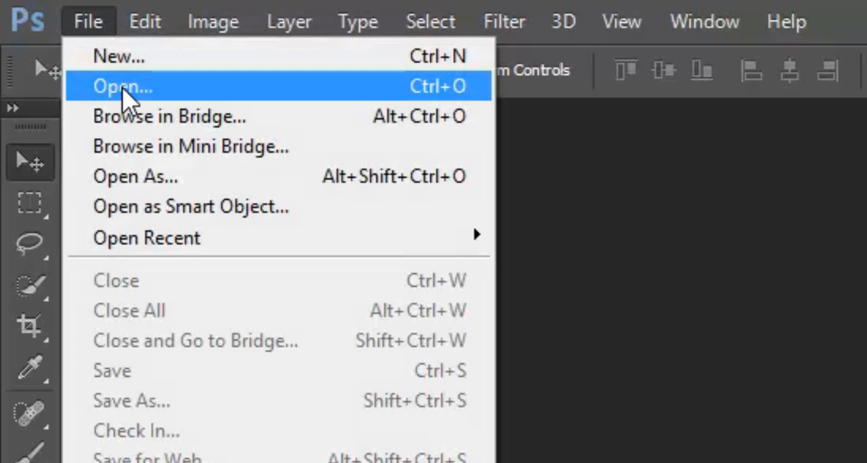
Open barn.JPG from the Photography folder.
click(123, 86)
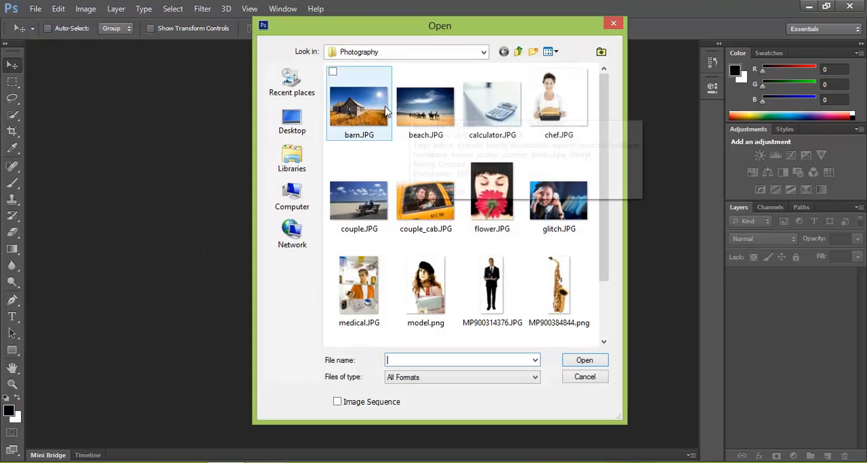
click(359, 105)
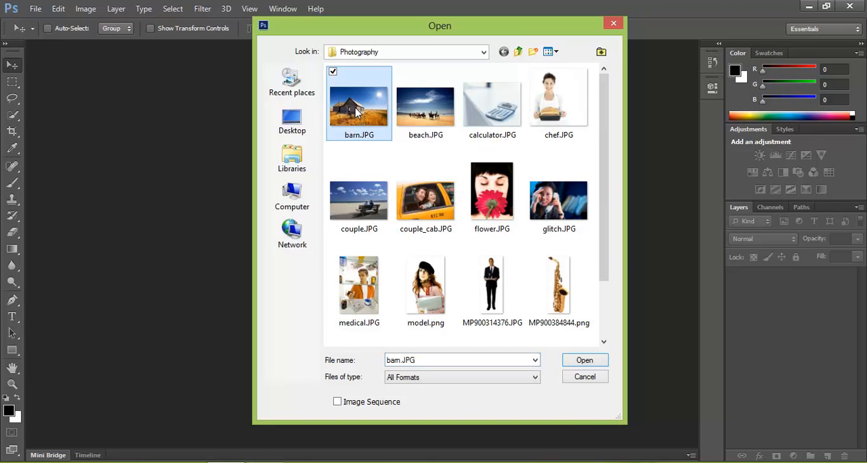
click(583, 359)
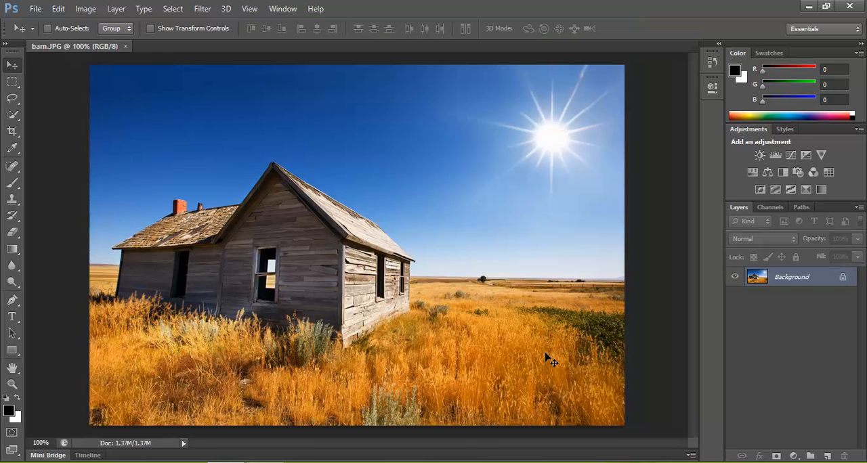
mouse_move(732, 399)
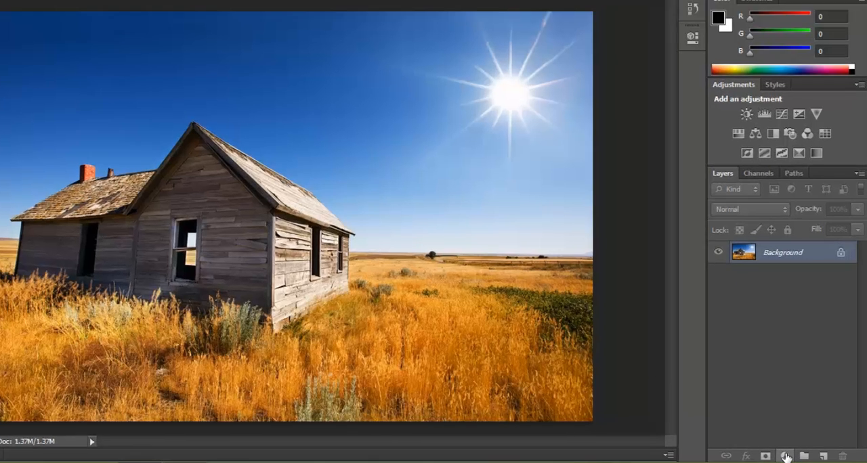
Add a Gradient Map adjustment layer to render the barn photo in greyscale.
click(785, 455)
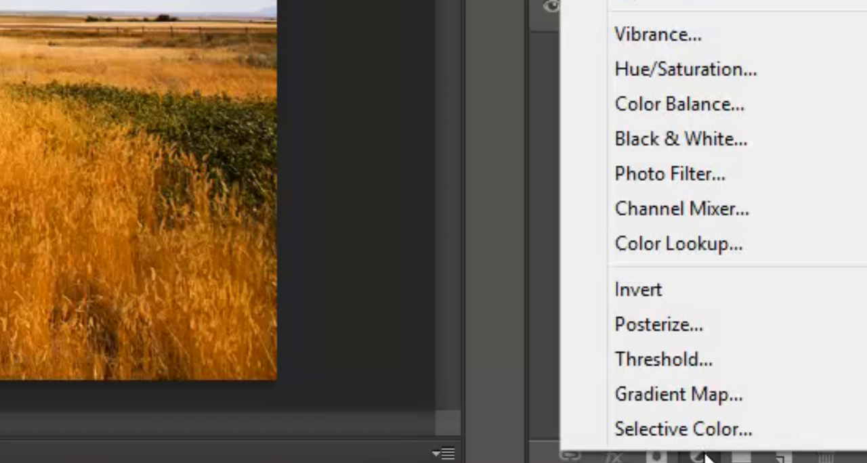
click(677, 395)
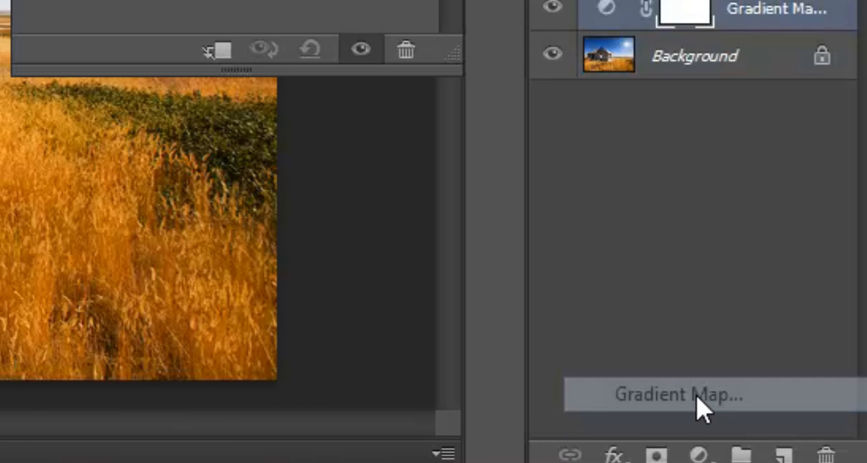
click(677, 395)
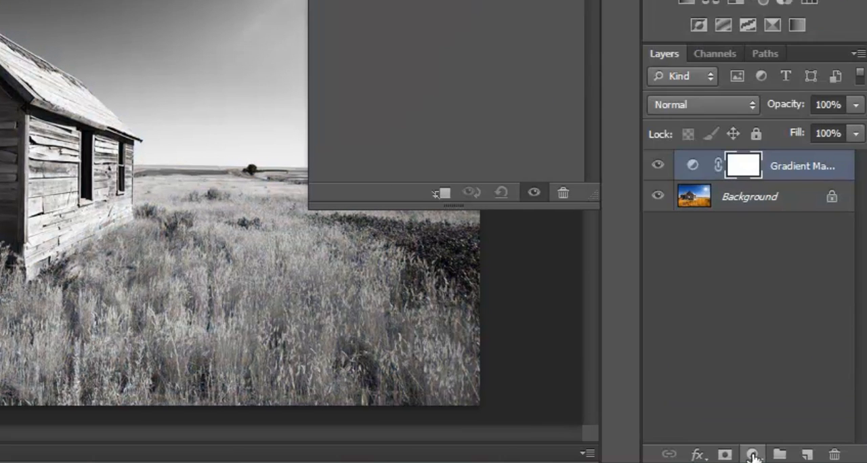
Add a Solid Color fill layer set to golden brown cc9933 (R 204, G 153, B 51).
click(751, 453)
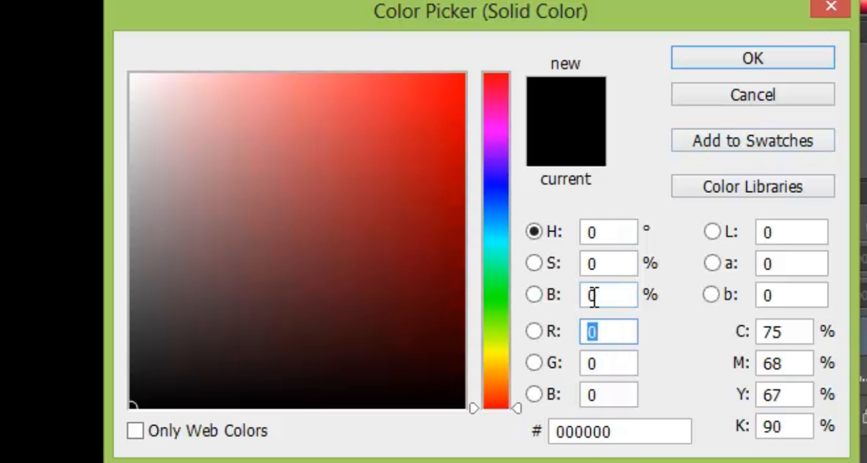
text(204)
click(608, 363)
text(153)
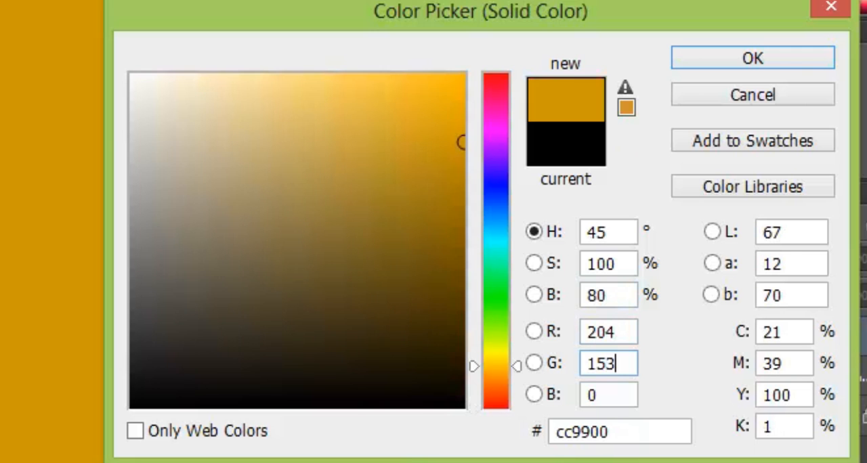
click(607, 395)
text(51)
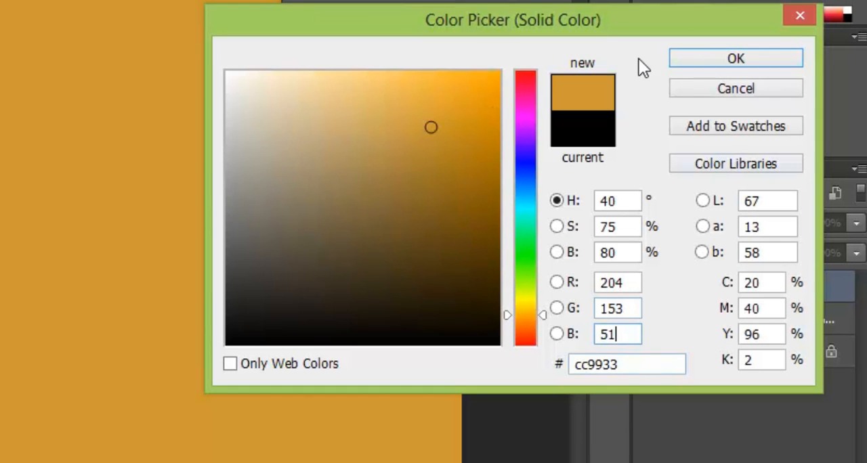
click(734, 58)
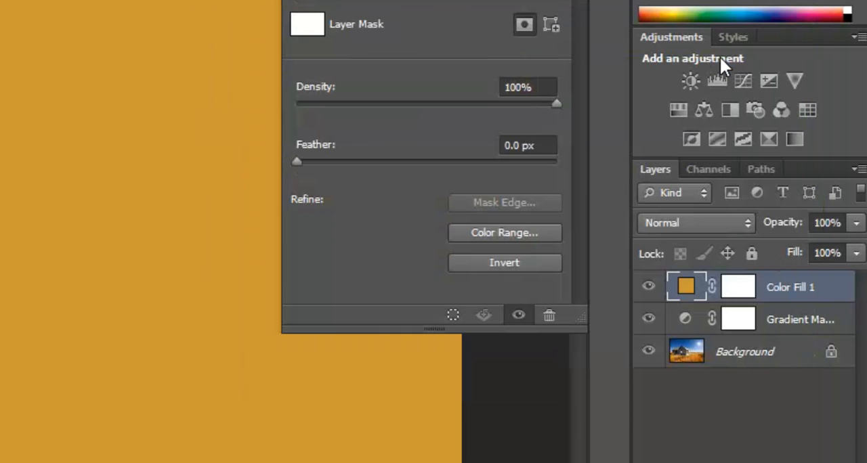
mouse_move(579, 203)
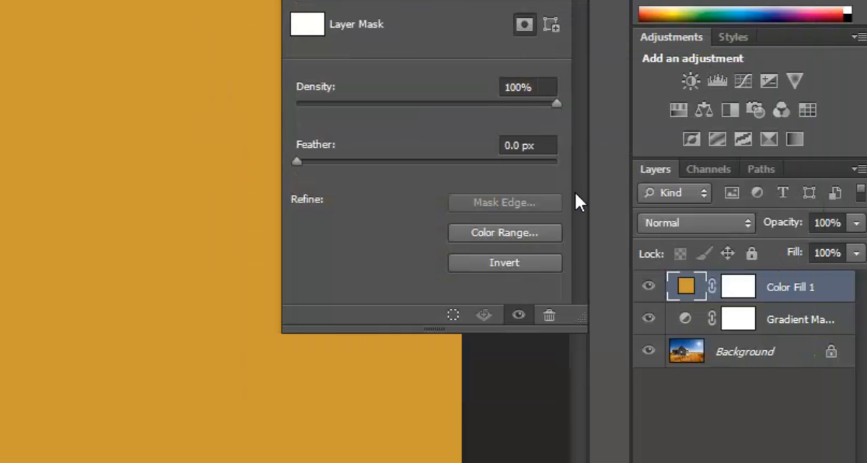
mouse_move(707, 227)
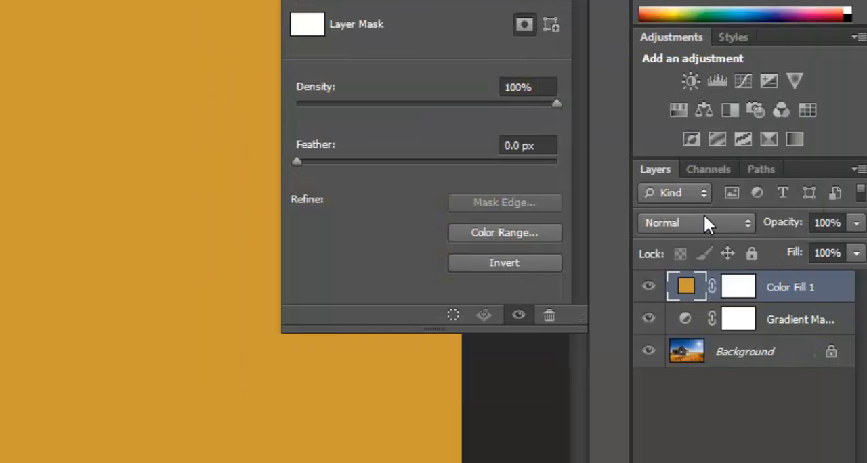
Set Color Fill 1's blend mode to Color for a sepia tint.
click(691, 223)
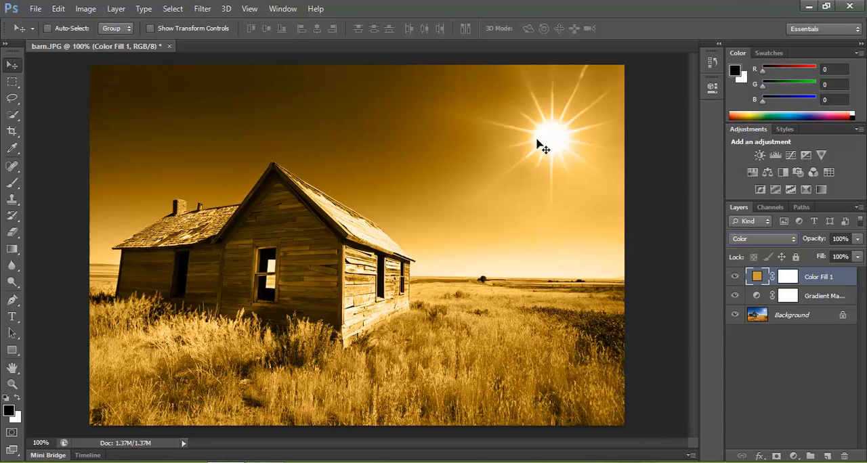
mouse_move(560, 222)
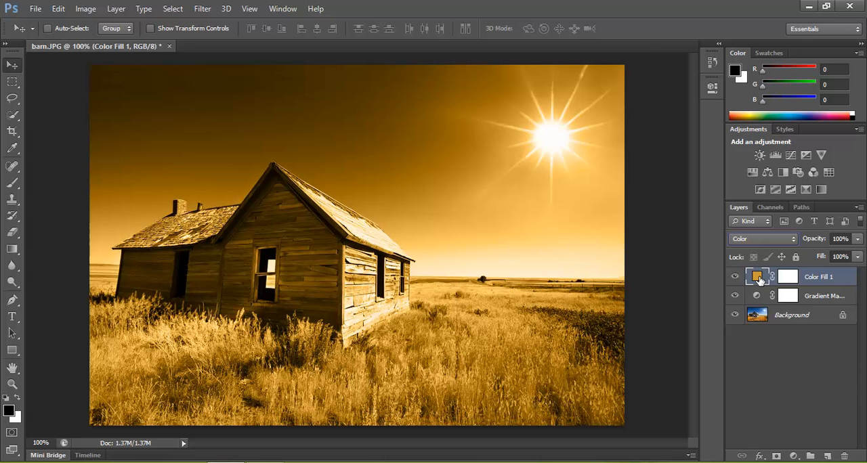
Reopen Color Fill 1's Color Picker and drag the hue toward purple.
double_click(756, 276)
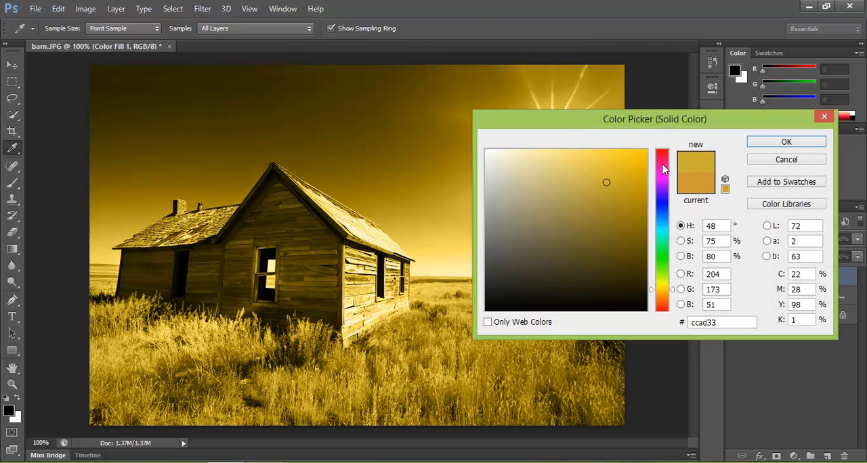
drag(662, 163, 663, 197)
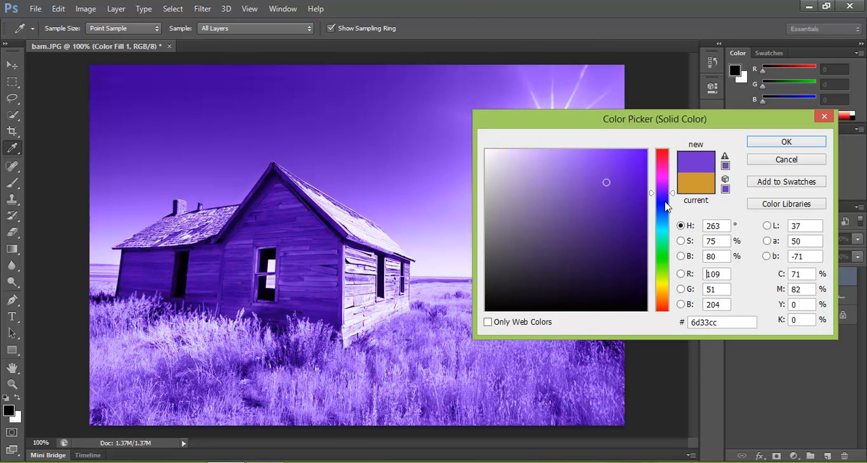